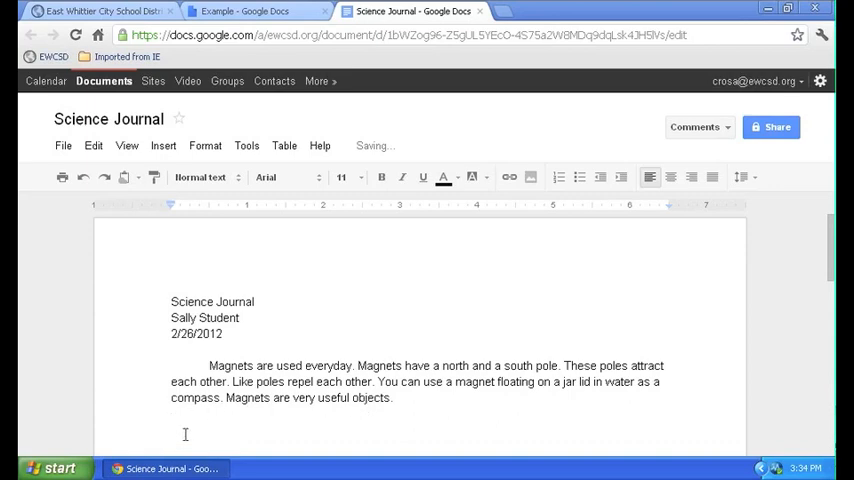
mouse_move(542, 180)
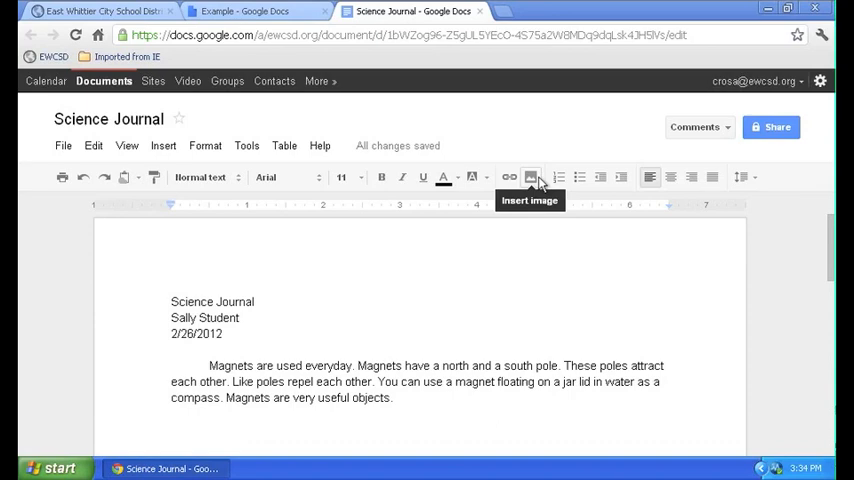
Step: Bring up the Insert image dialog set to URL, with the image-address box ready for pasting
left_click(532, 176)
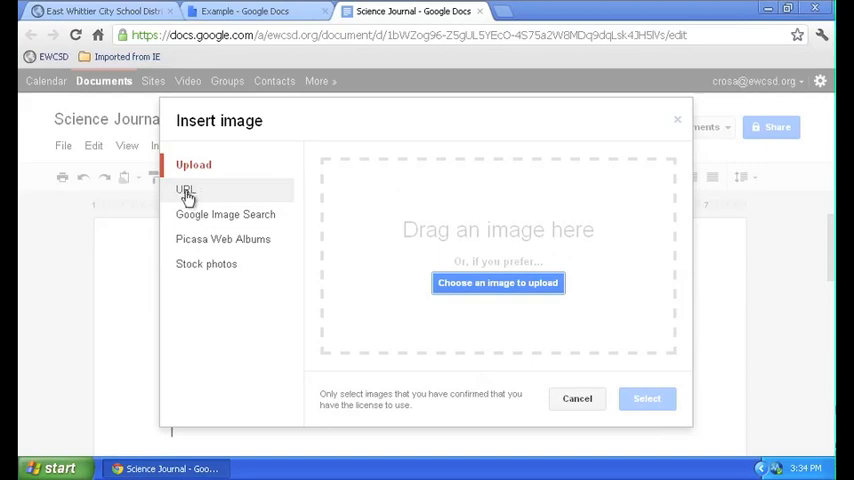
left_click(184, 190)
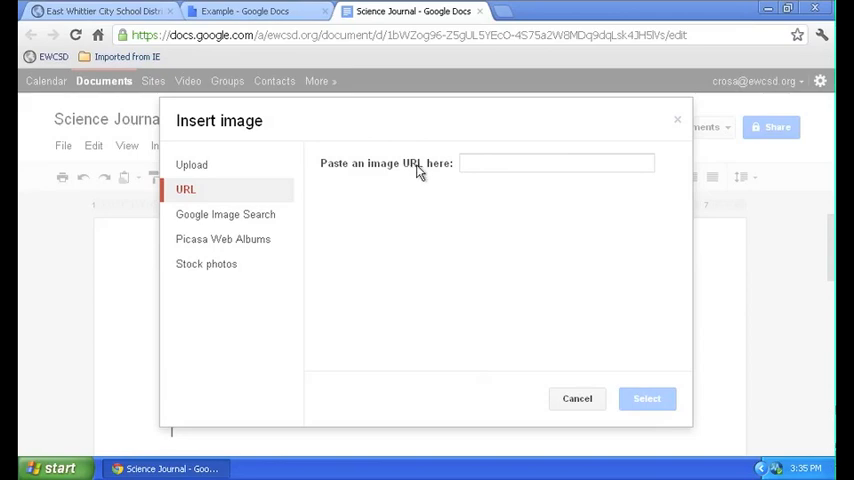
mouse_move(400, 168)
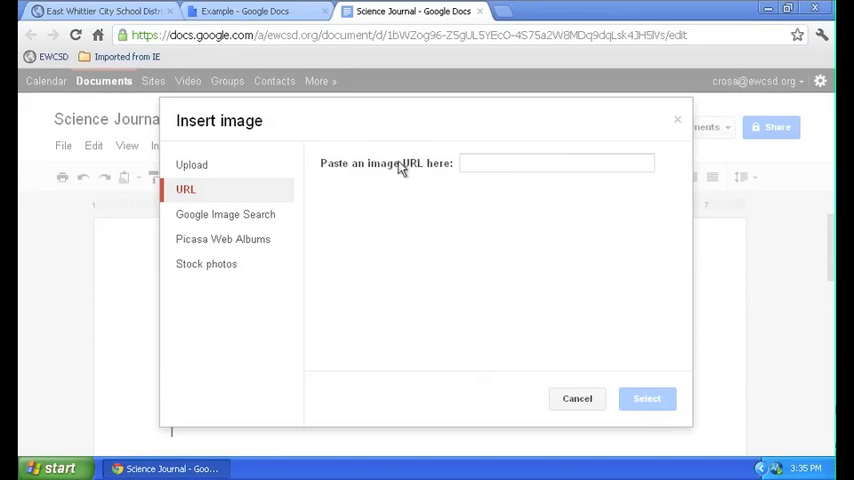
mouse_move(408, 160)
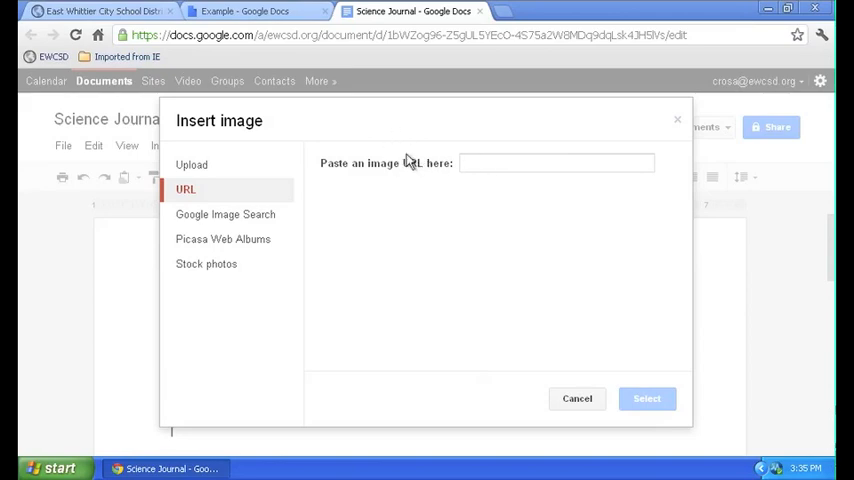
left_click(556, 164)
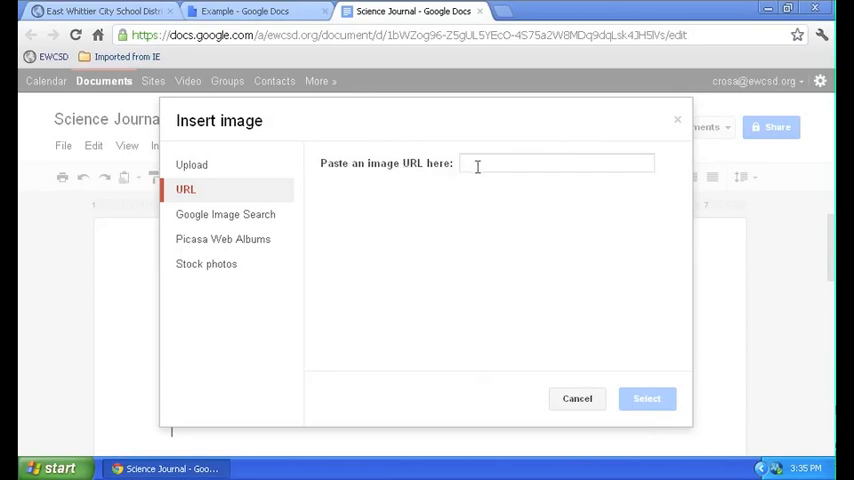
mouse_move(524, 42)
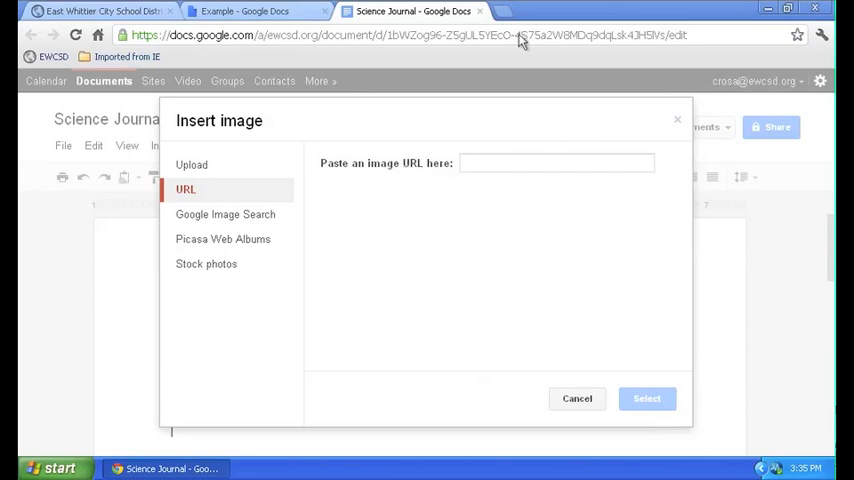
left_click(500, 20)
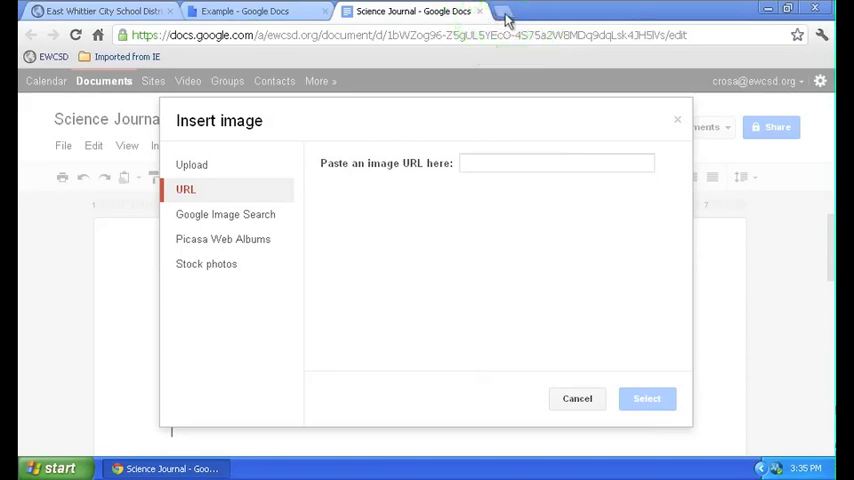
Step: Search Google for 'magnetic compass in water' in a new browser tab
left_click(516, 12)
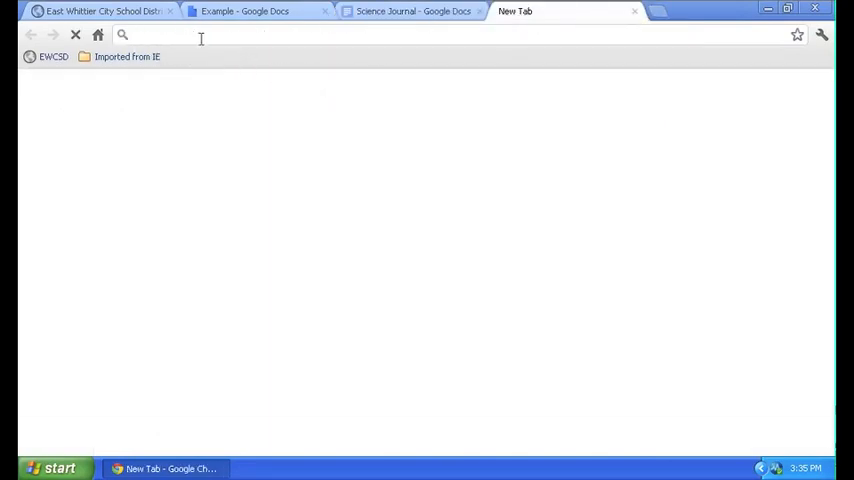
type("magnetic")
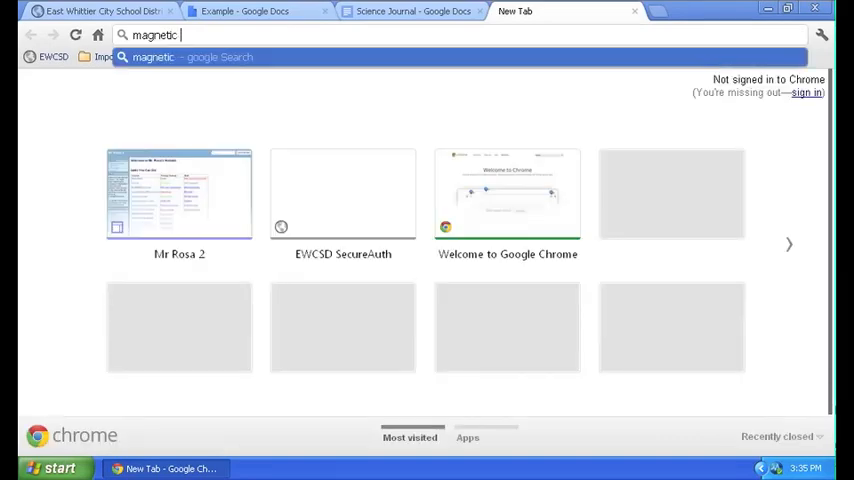
type("compass+in+water&safe=active")
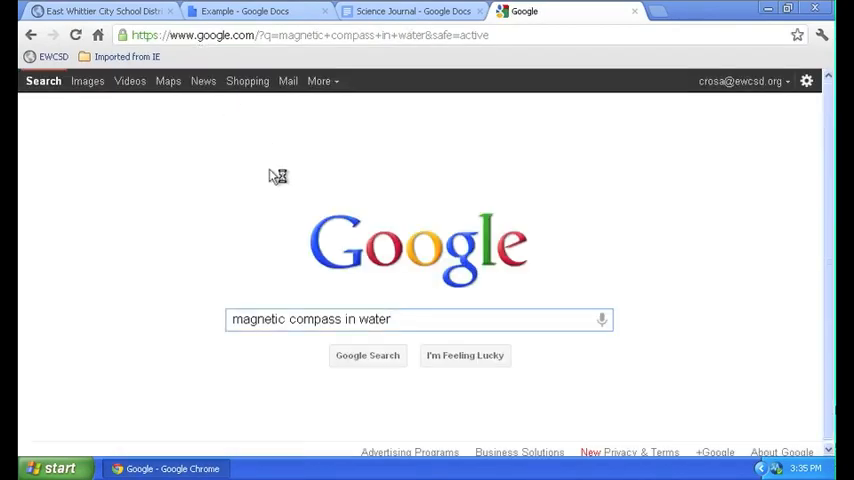
mouse_move(368, 360)
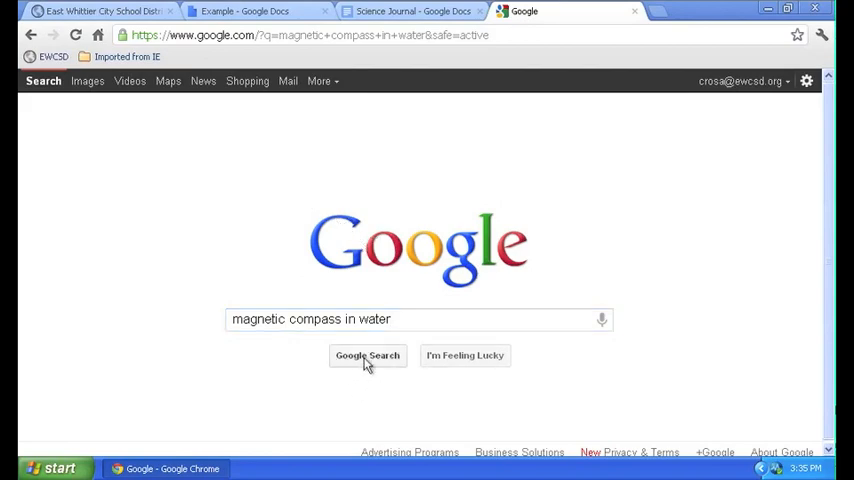
left_click(368, 356)
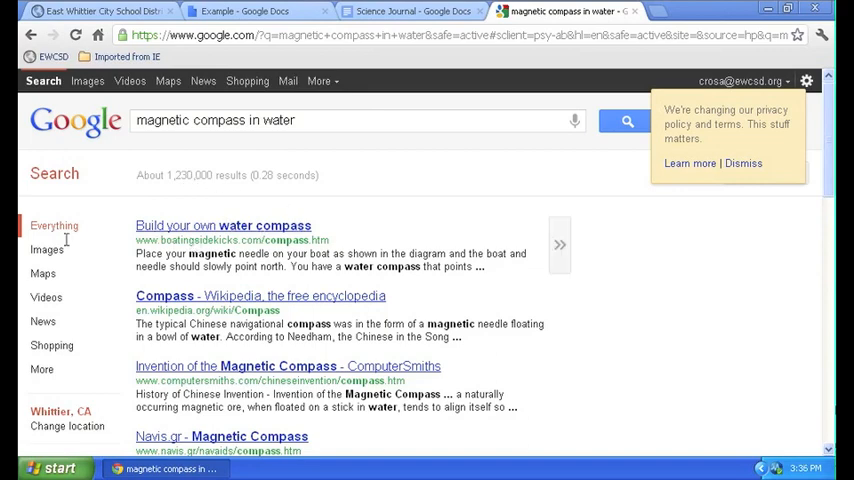
mouse_move(48, 250)
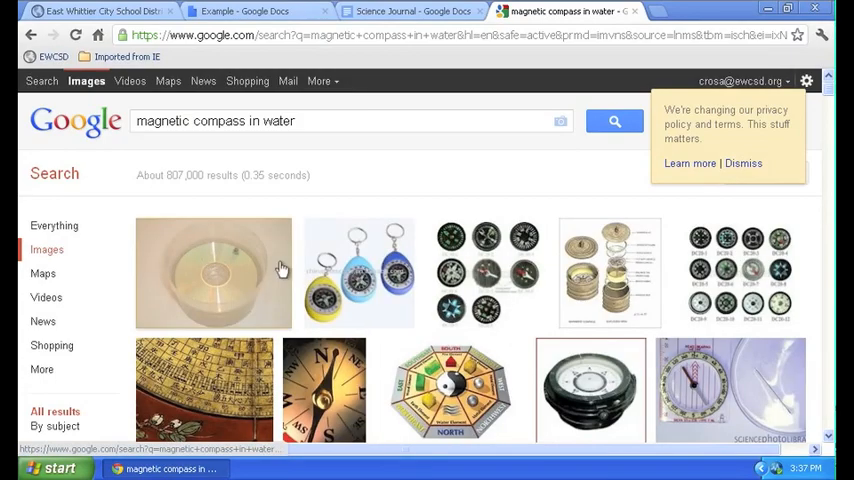
Step: Look through the image results for a compass floating in water
scroll("down", 3)
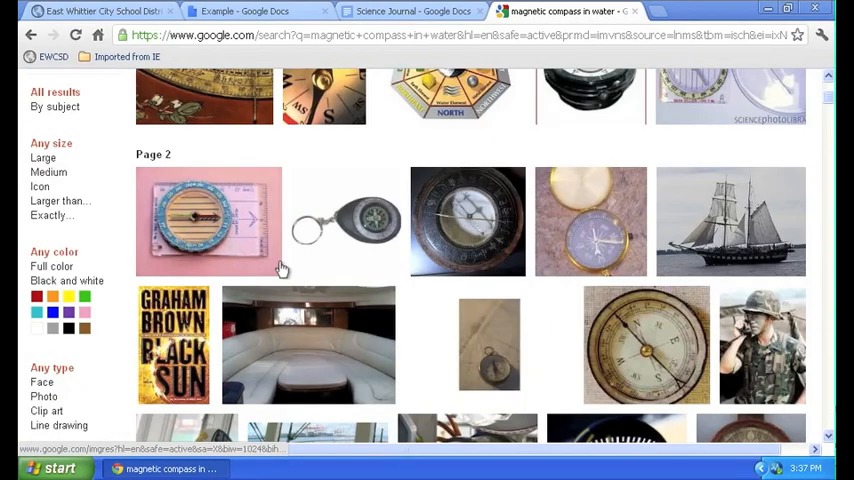
scroll("down", 3)
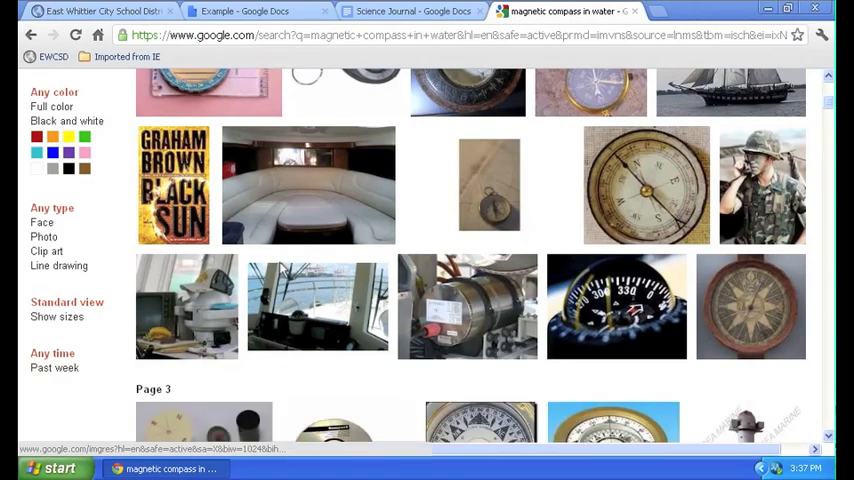
scroll("up", 3)
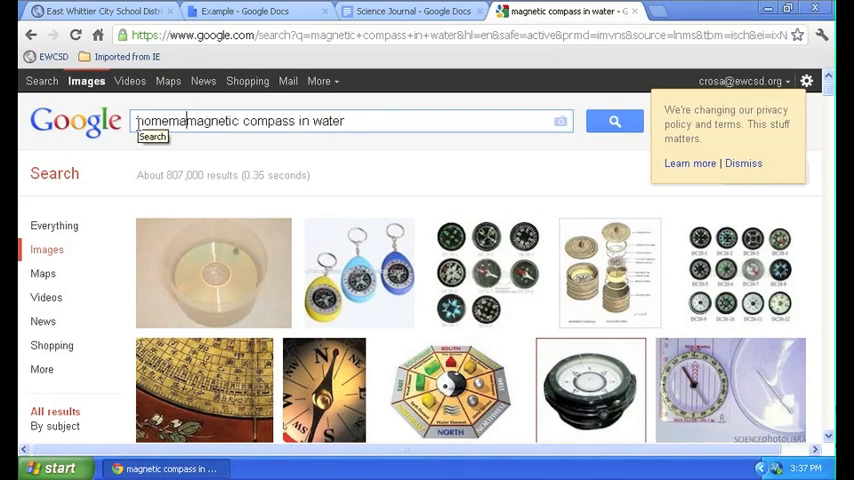
Step: Refine the search to 'homemade magnetic compass in water' and open the needle-in-a-dish result
type("de")
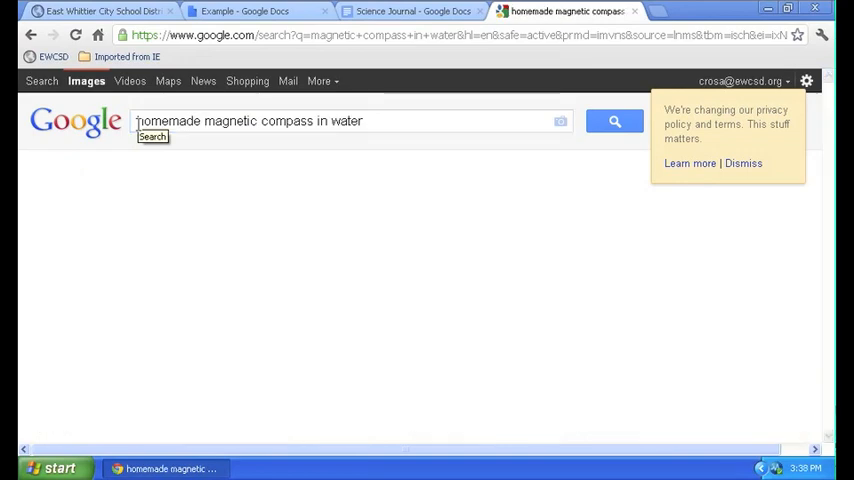
left_click(612, 120)
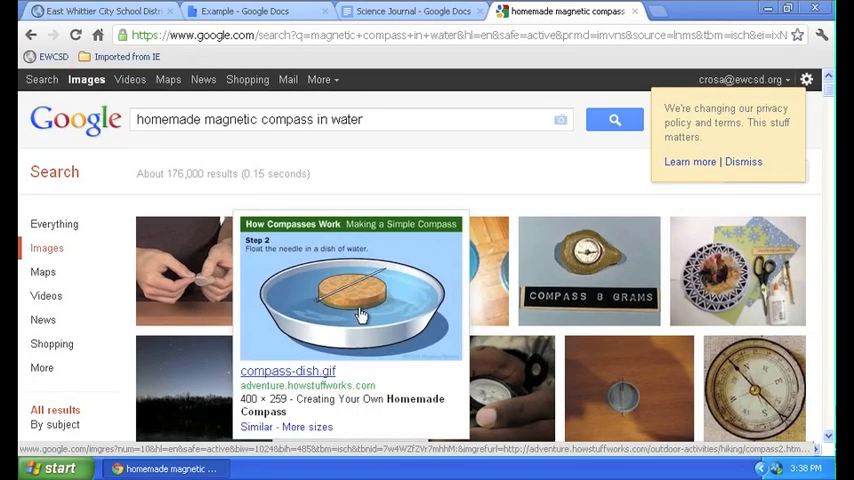
mouse_move(344, 290)
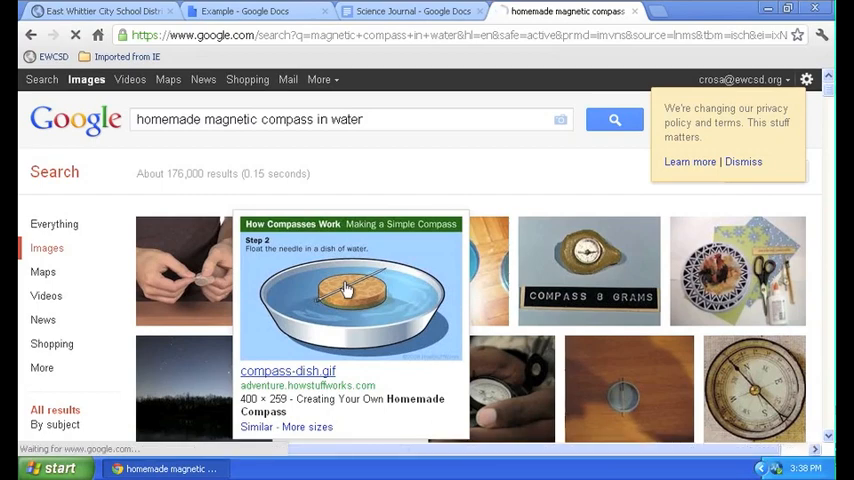
left_click(344, 290)
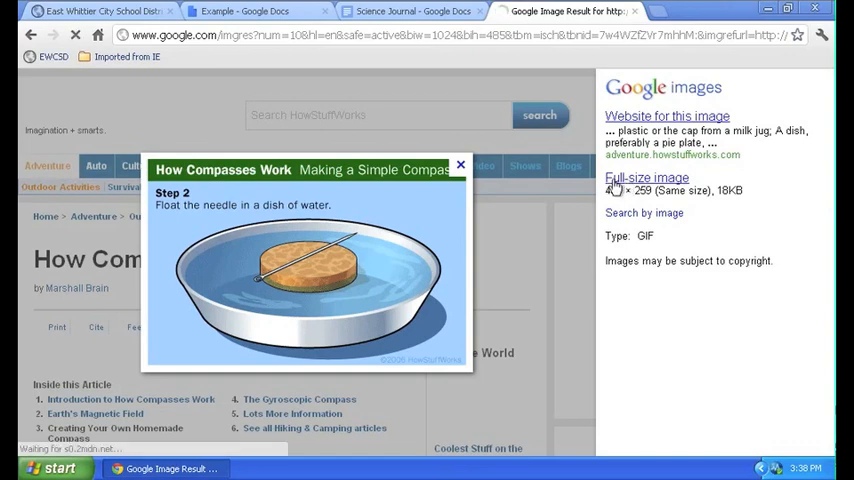
Step: View the compass drawing at full size and start copying its direct web address
left_click(646, 176)
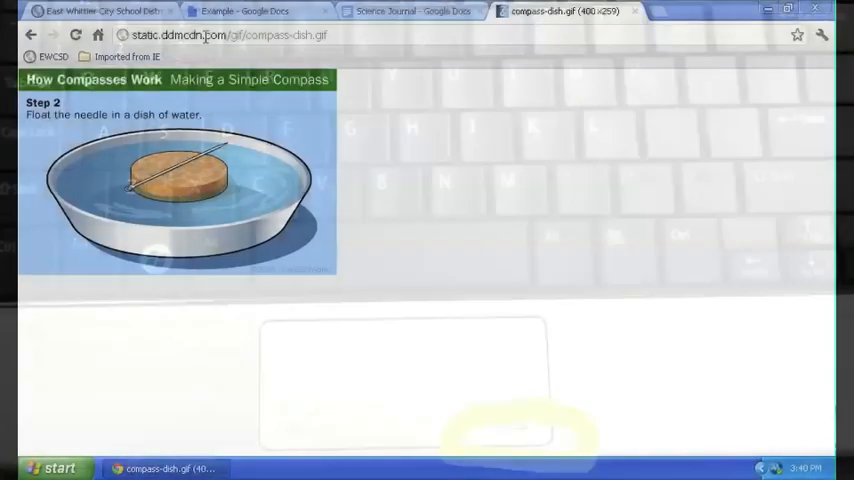
right_click(204, 38)
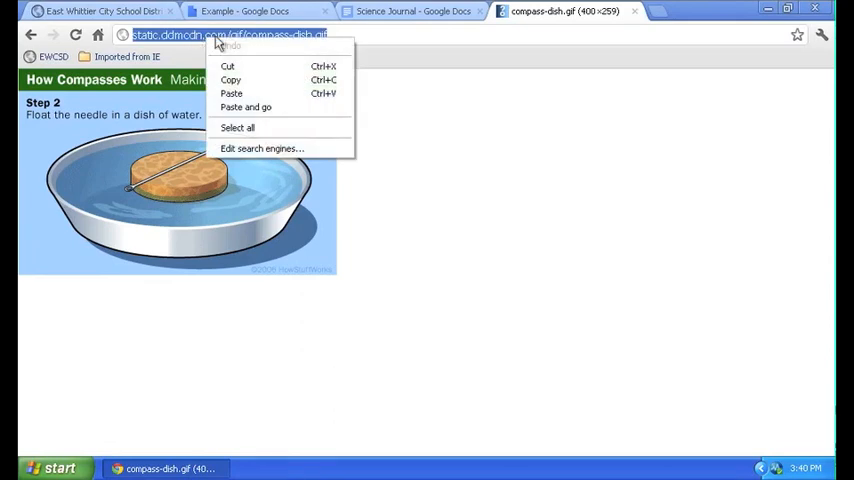
mouse_move(242, 80)
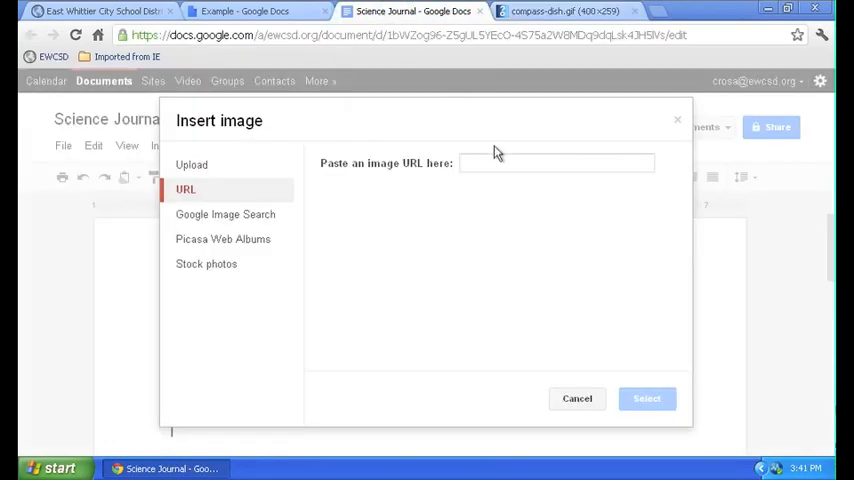
mouse_move(440, 172)
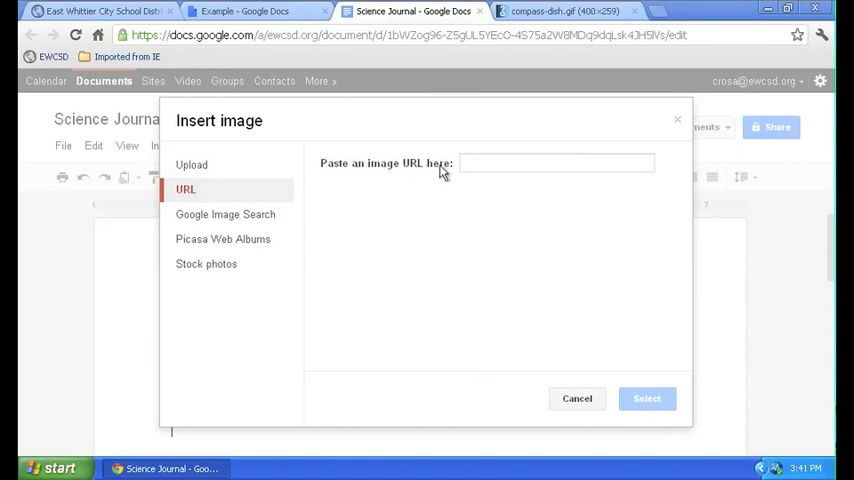
Step: Paste the copied compass-image address into the URL box and insert the previewed image
left_click(556, 164)
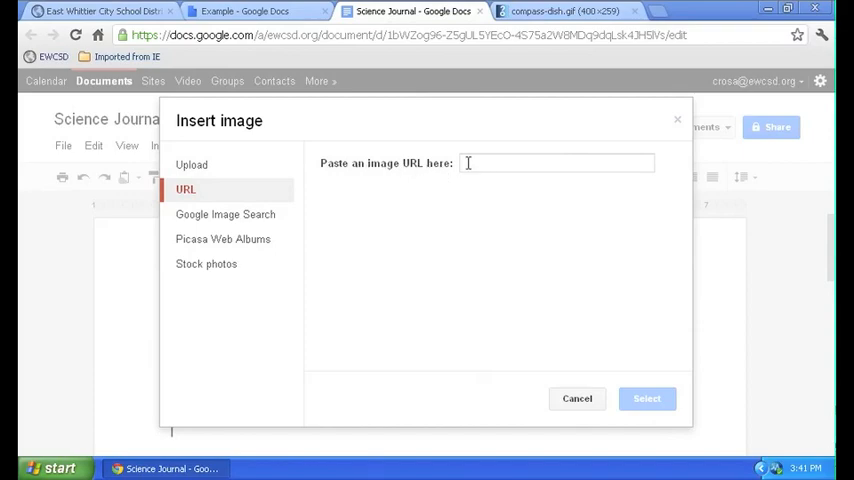
right_click(470, 168)
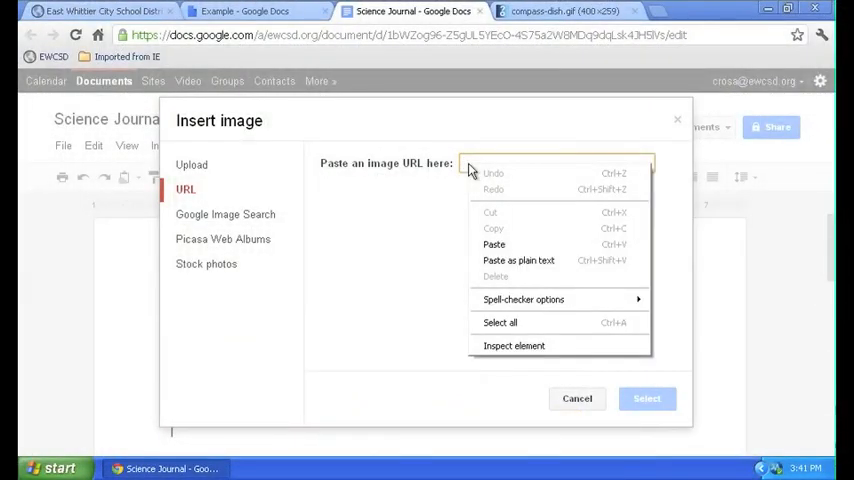
mouse_move(492, 244)
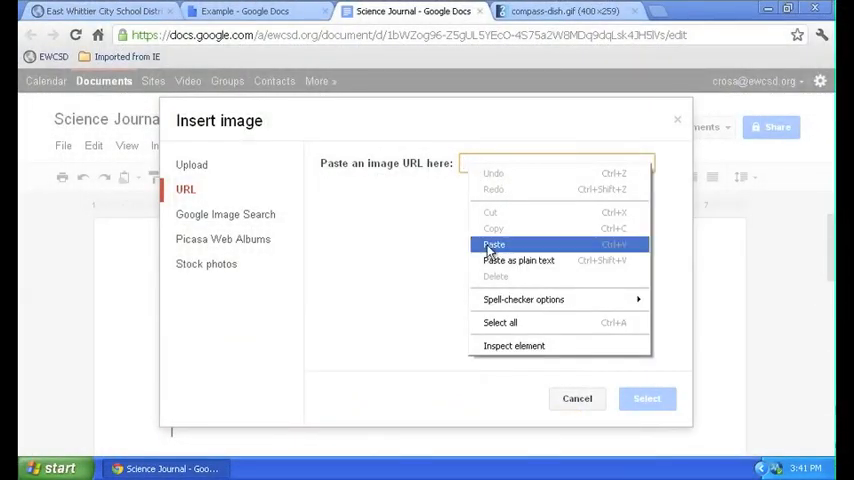
left_click(492, 244)
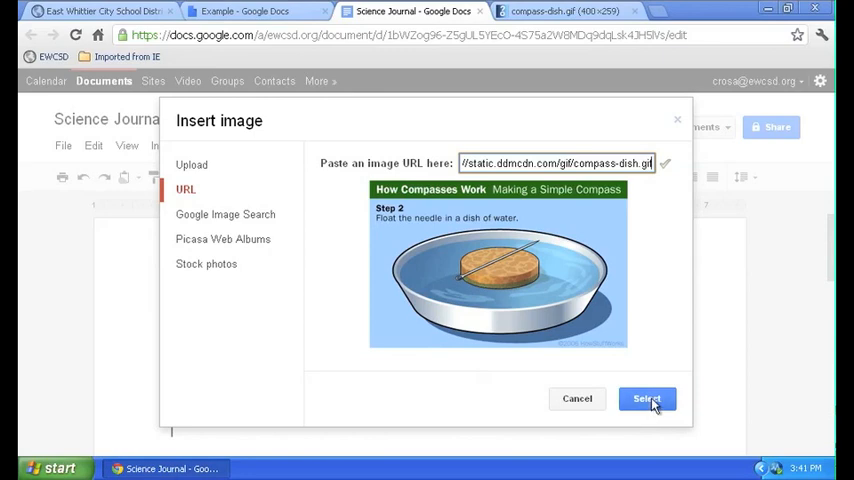
left_click(648, 398)
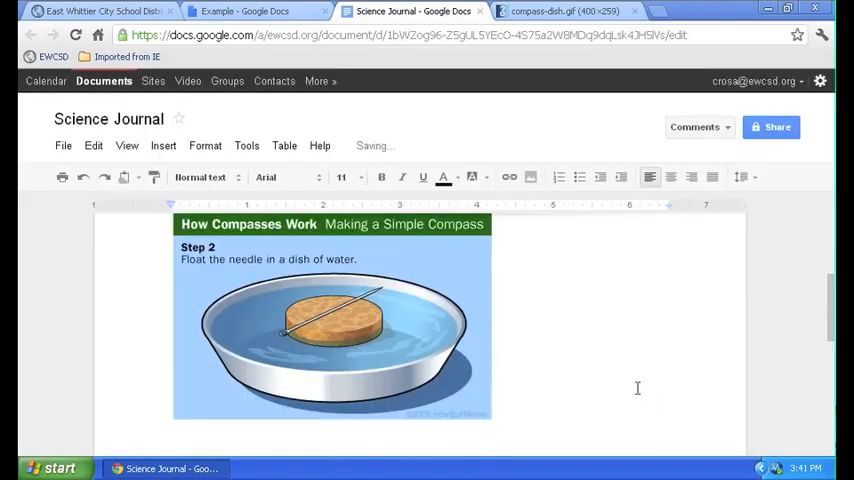
Step: Place the cursor on a new line directly below the inserted compass image
scroll("down", 3)
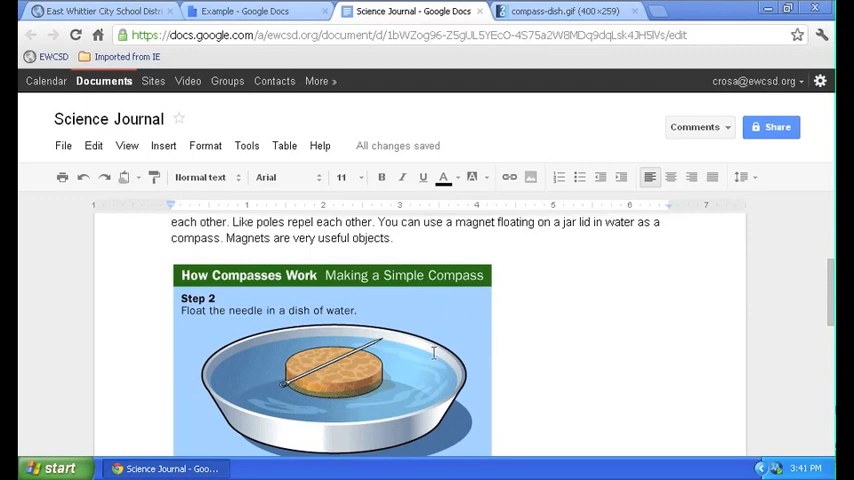
mouse_move(532, 356)
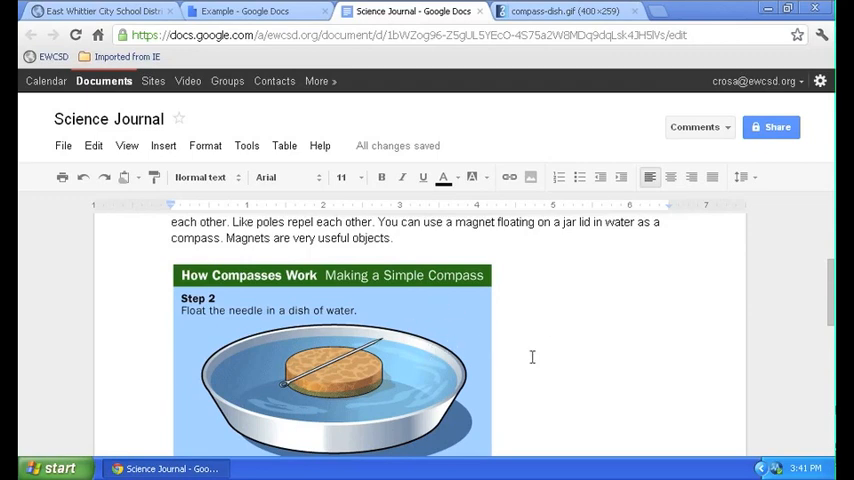
scroll("down", 3)
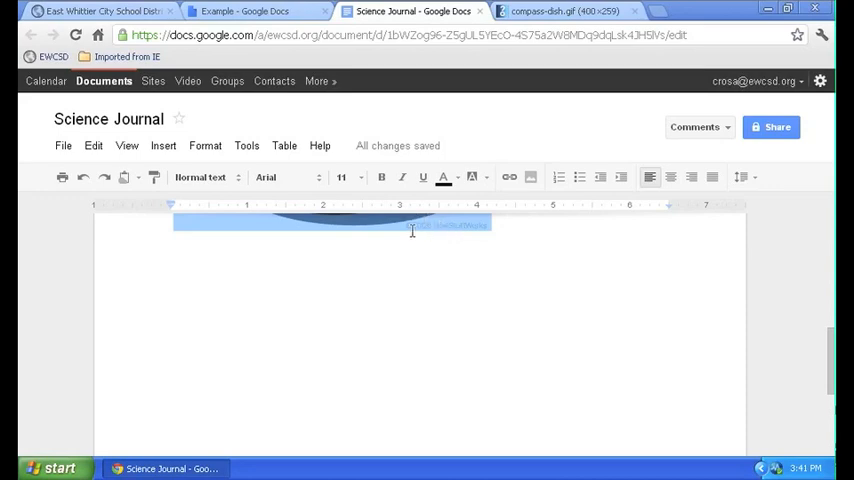
mouse_move(512, 228)
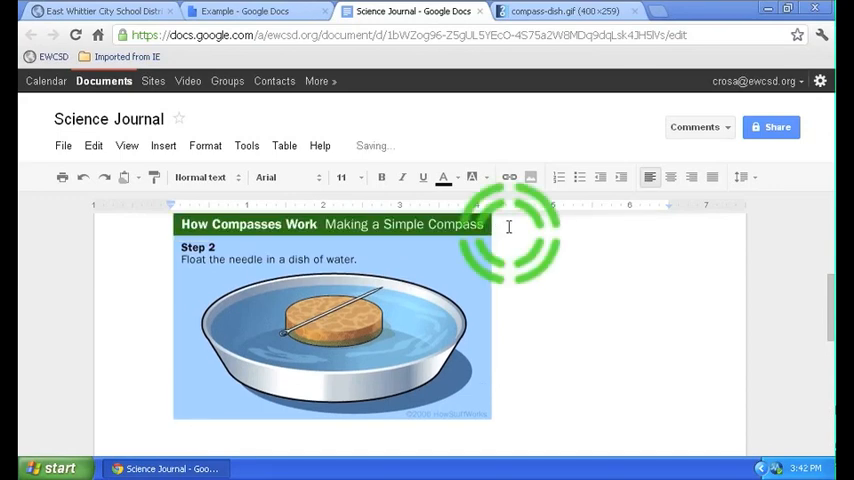
left_click(500, 224)
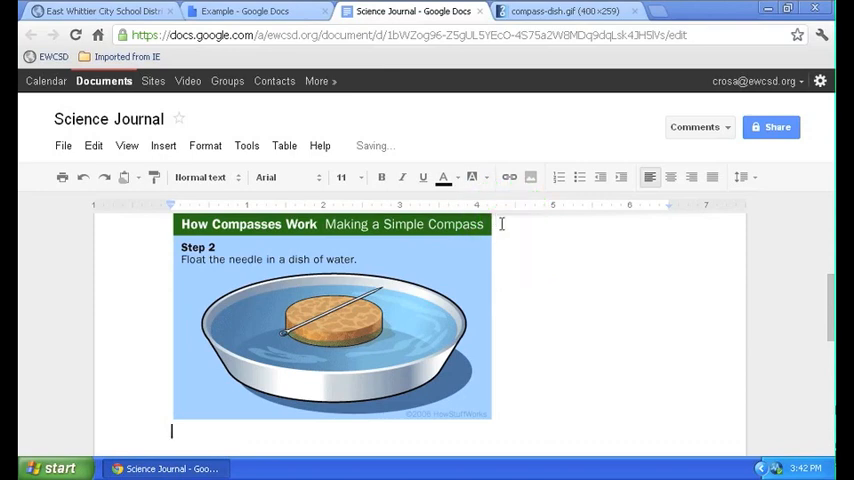
left_click(176, 432)
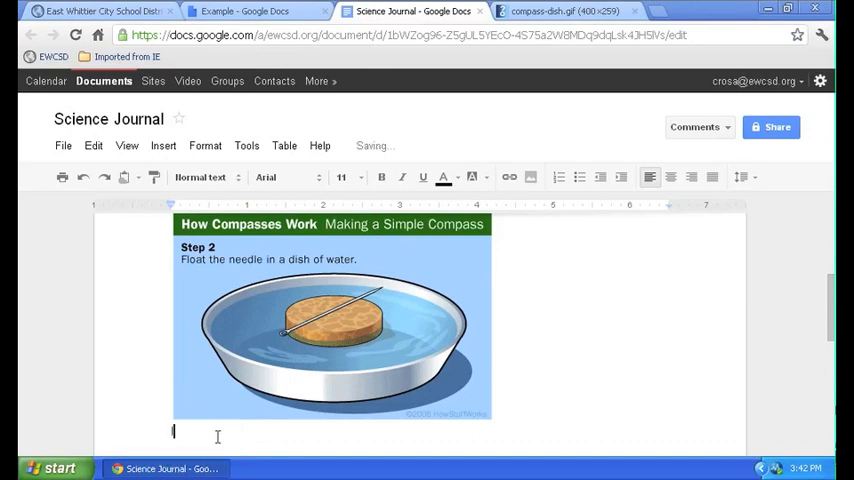
Step: Type the credit line 'Image Credit: Retrieved on 2/27/2012 from'
type("Image Credit:")
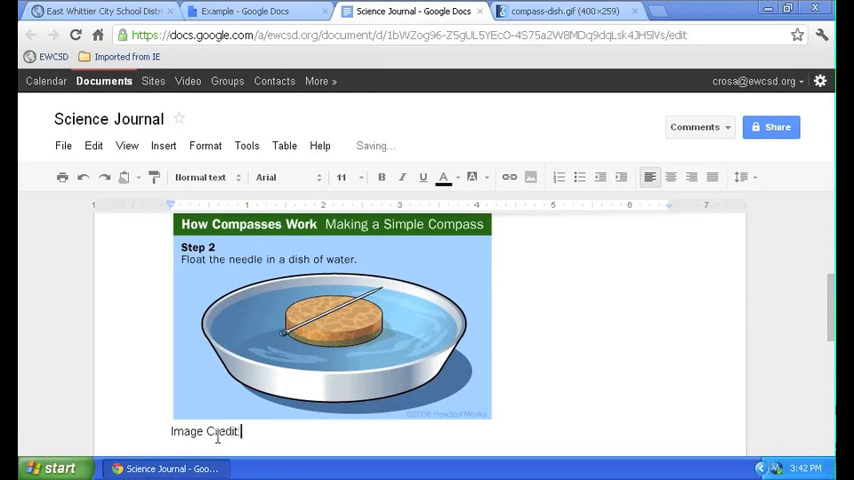
type("Retrived on")
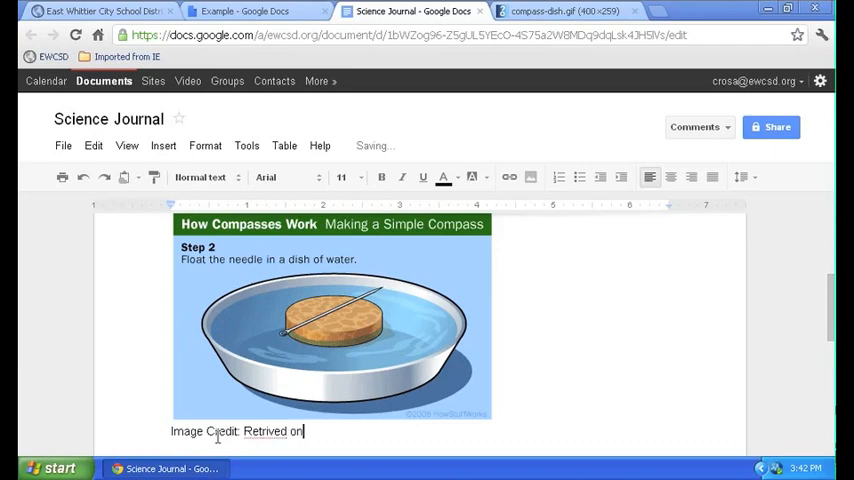
type("2")
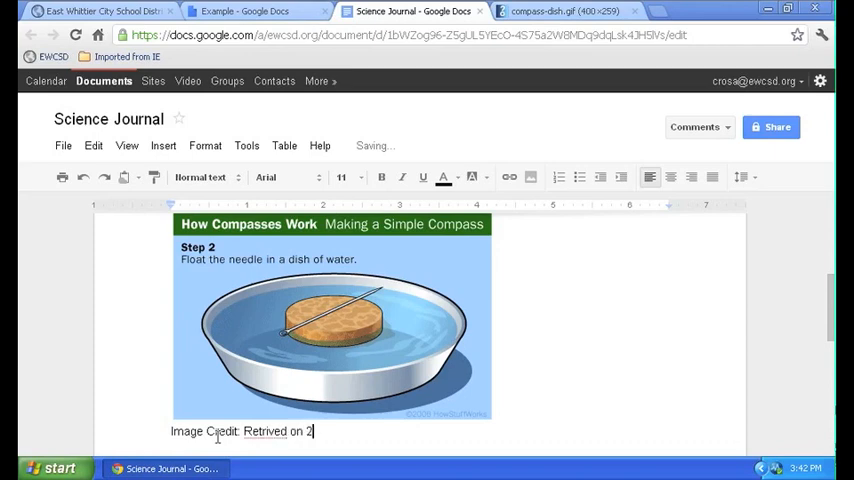
type("/27/20")
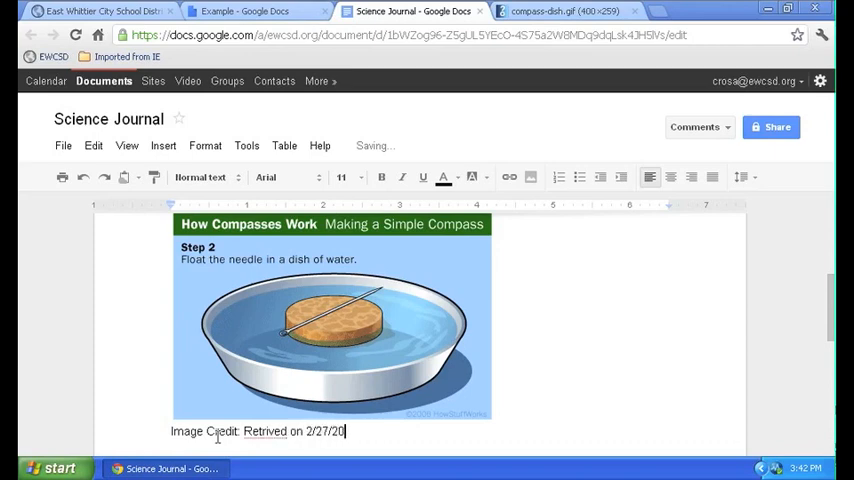
type("12")
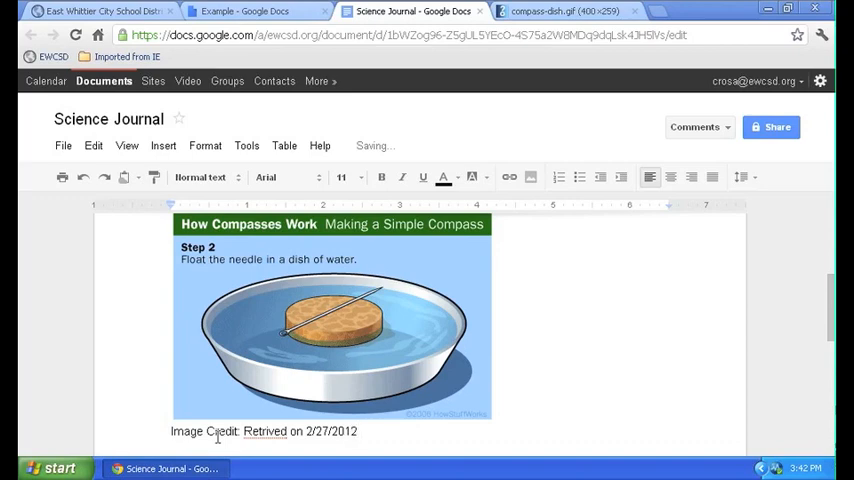
type("from")
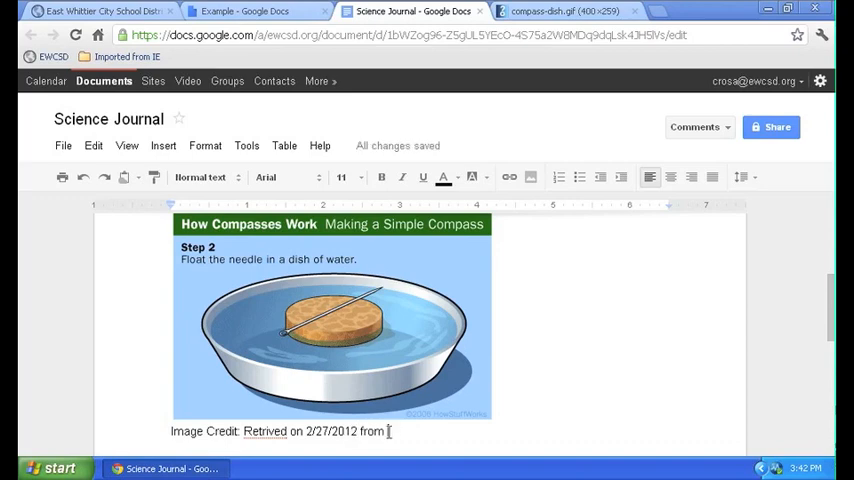